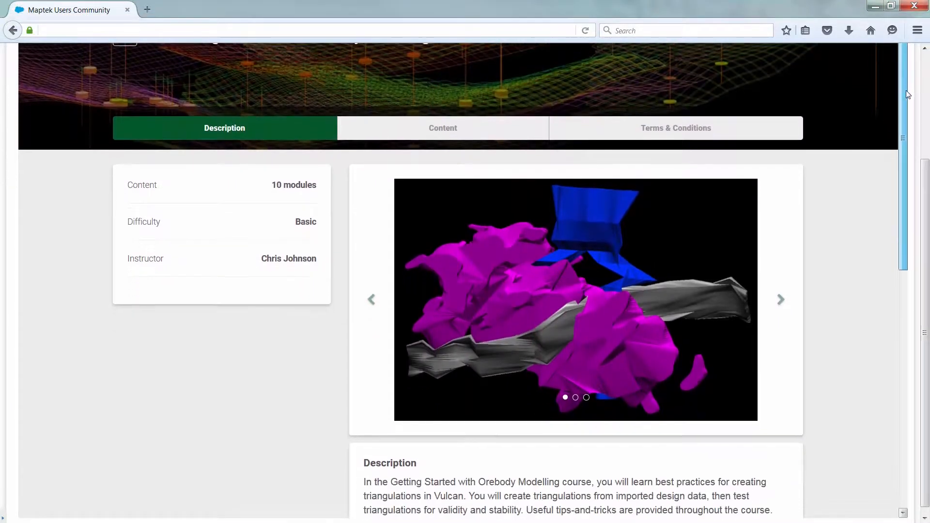
Step: Scroll the Orebody Modelling course page to show its Description tab, module count and difficulty
scroll("down", 3)
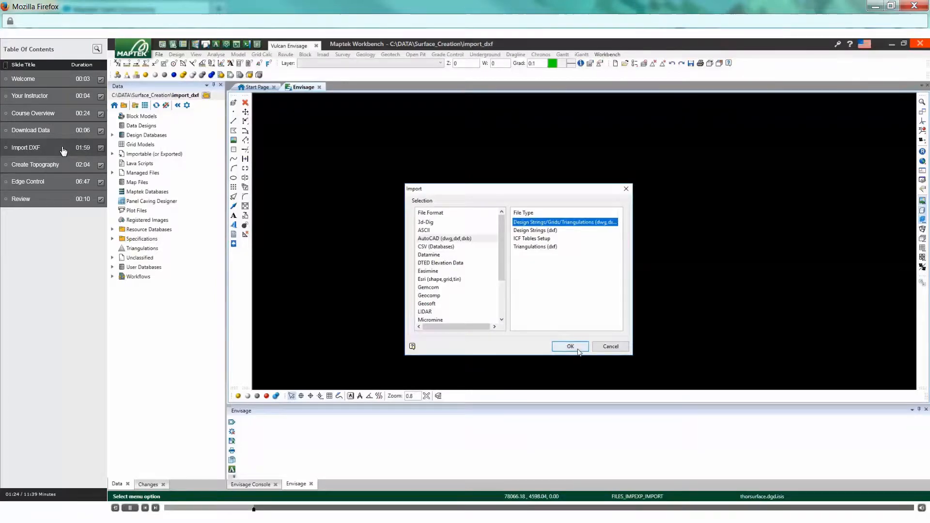
Step: Import contours_topo.dxf as AutoCAD design strings to display the topography contours
left_click(569, 346)
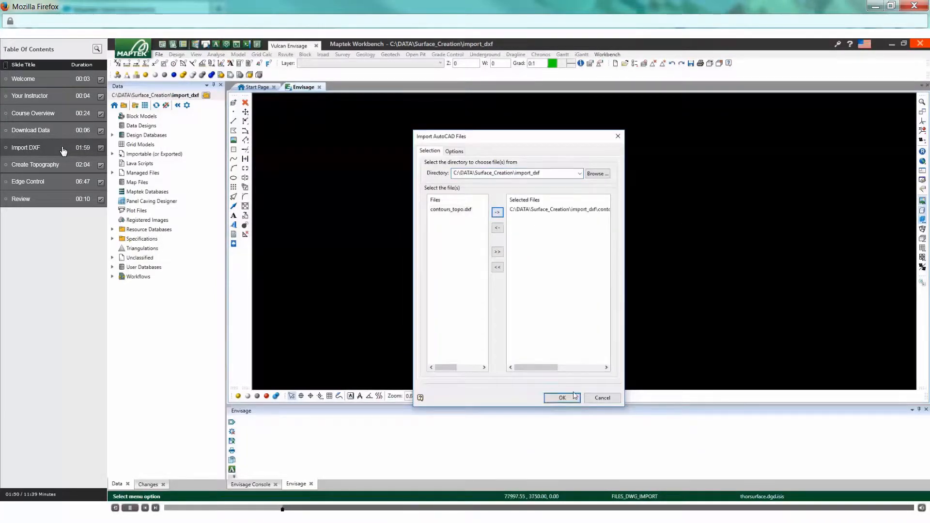
left_click(562, 398)
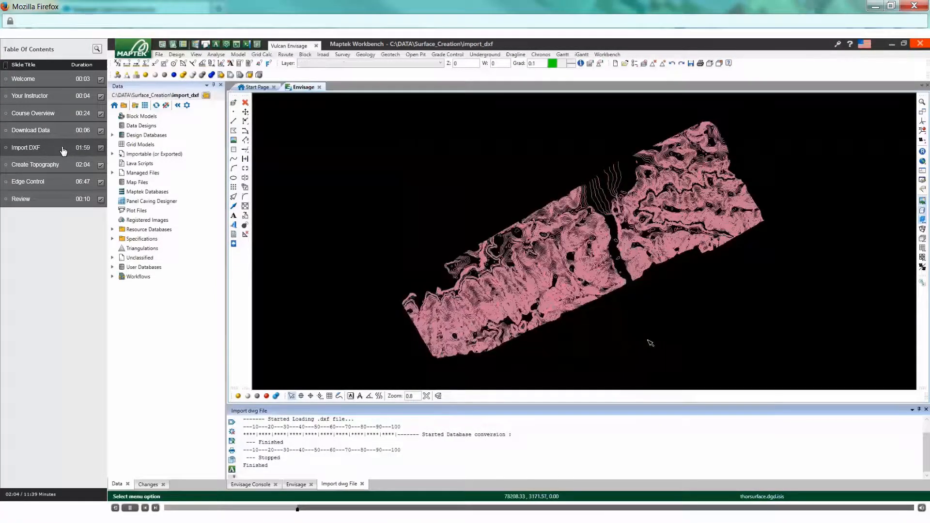
left_click(112, 135)
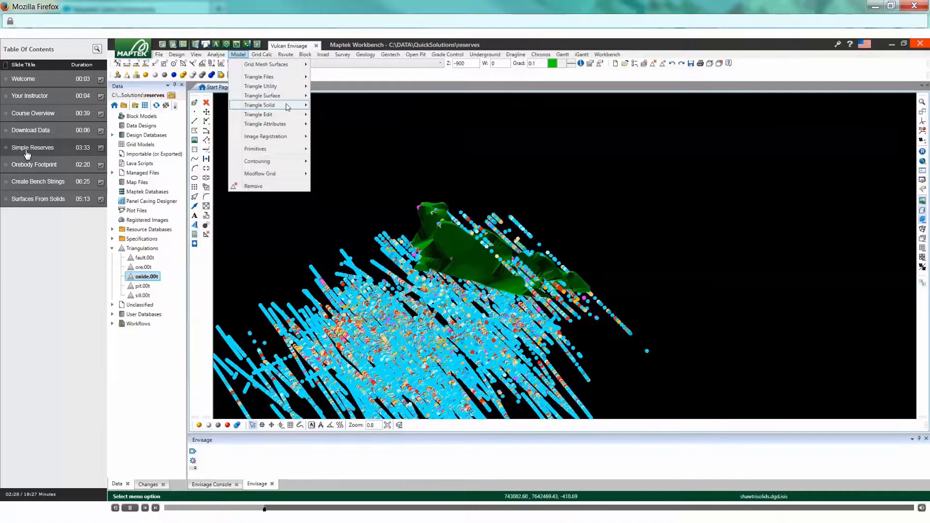
Step: Show the Model menu's Triangle Solid submenu for the oxide solid and drillholes
left_click(259, 105)
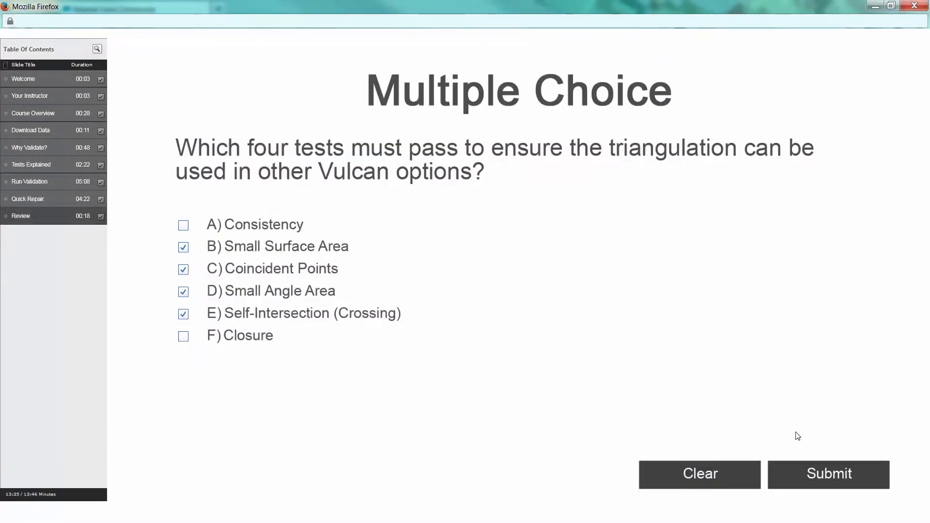
Step: Submit answers B, C, D and E to the triangulation tests question, getting 'Not quite!'
left_click(828, 474)
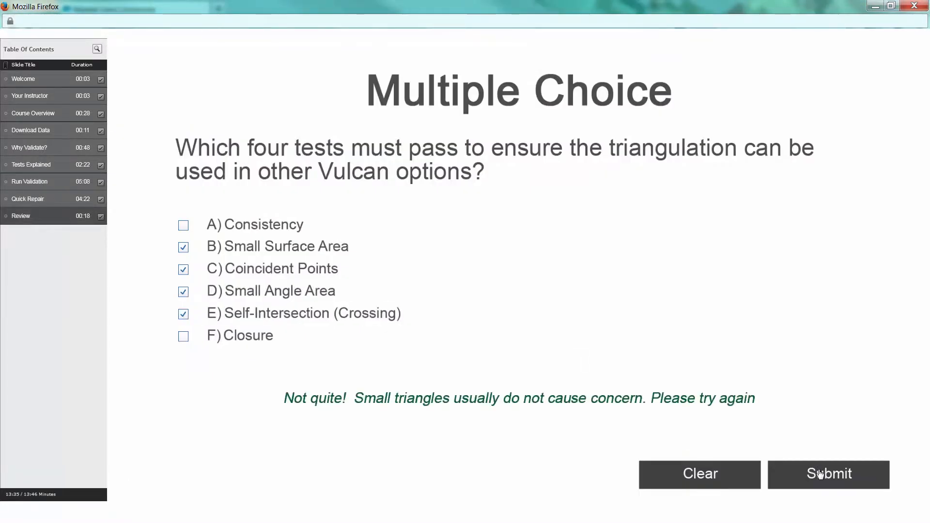